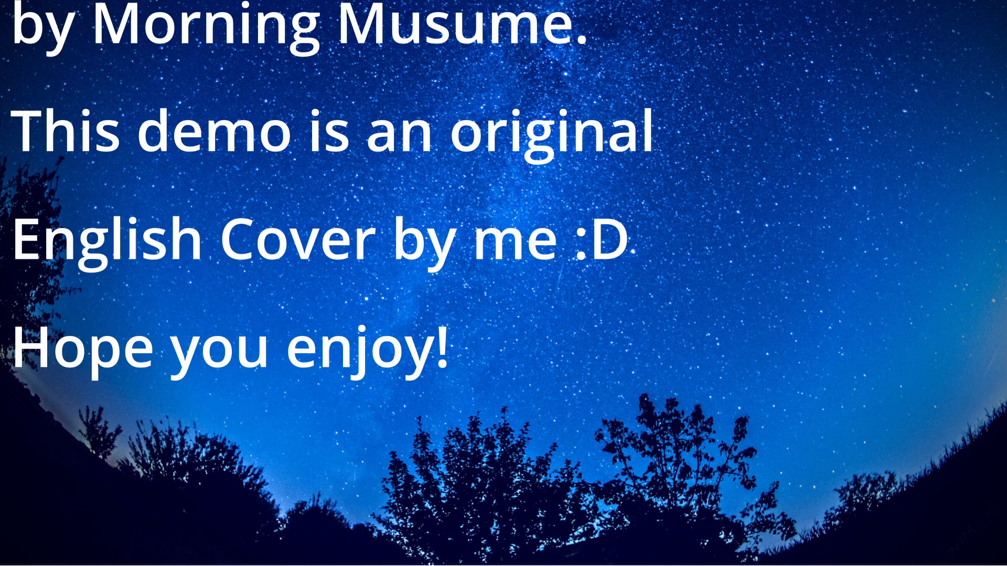
{"action": "scroll", "scroll_direction": "down", "scroll_amount": 3}
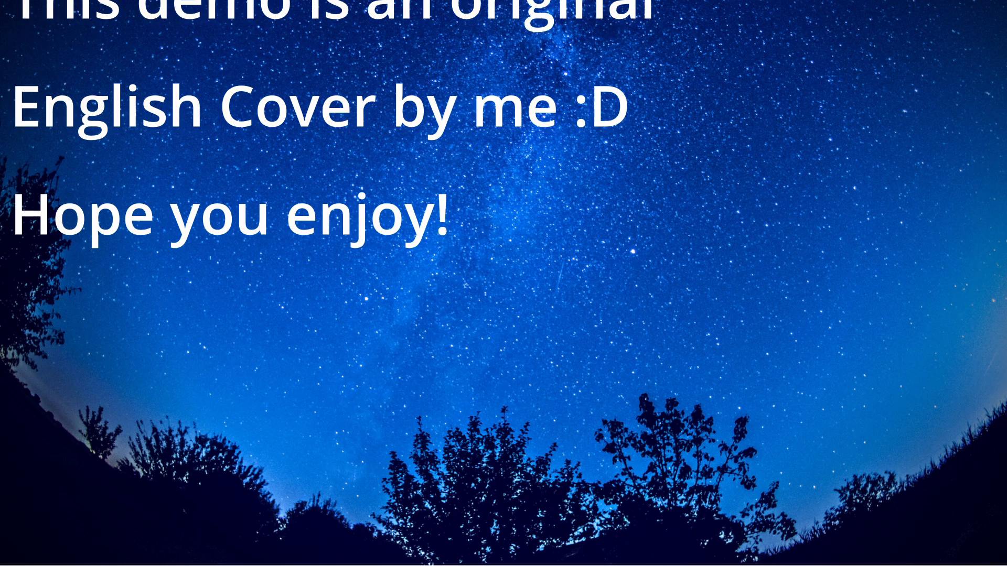
{"action": "scroll", "scroll_direction": "down", "scroll_amount": 3}
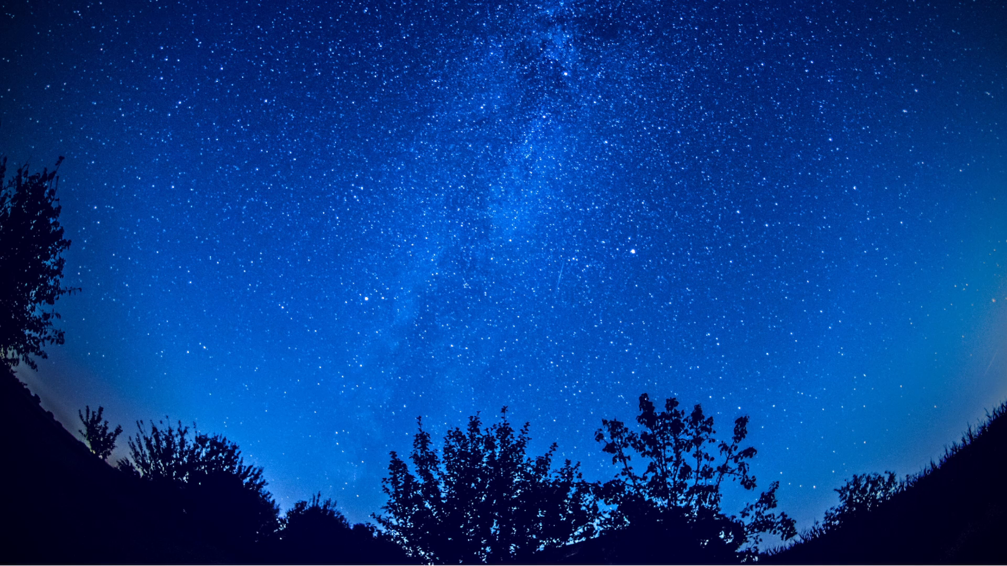
{"action": "type", "text": "Yeah"}
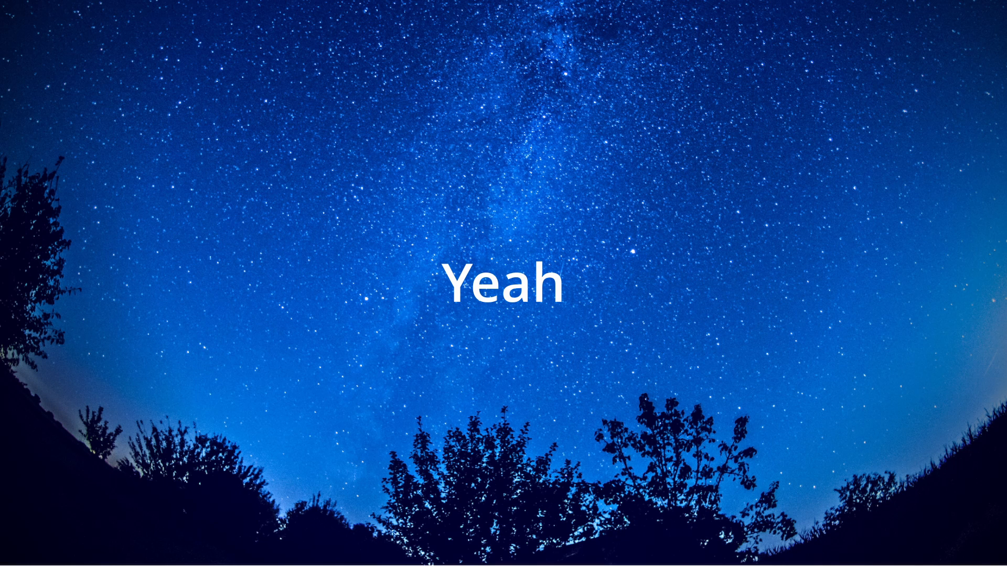